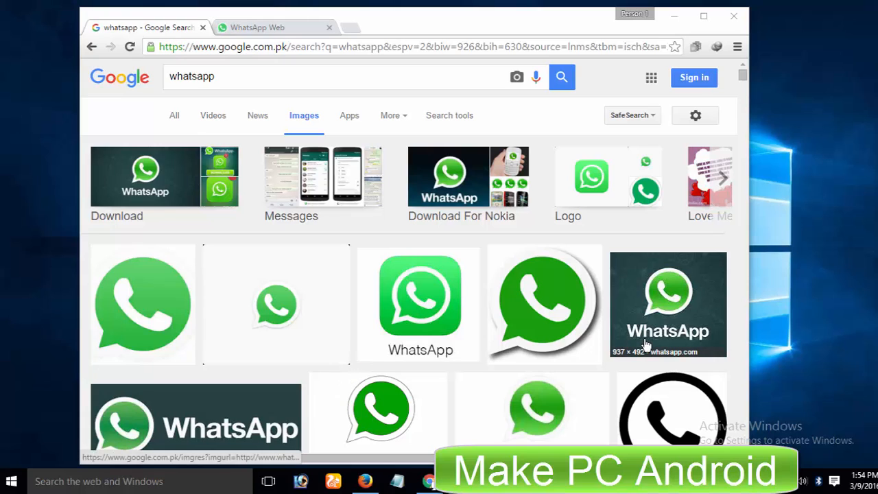
mouse_move(517, 372)
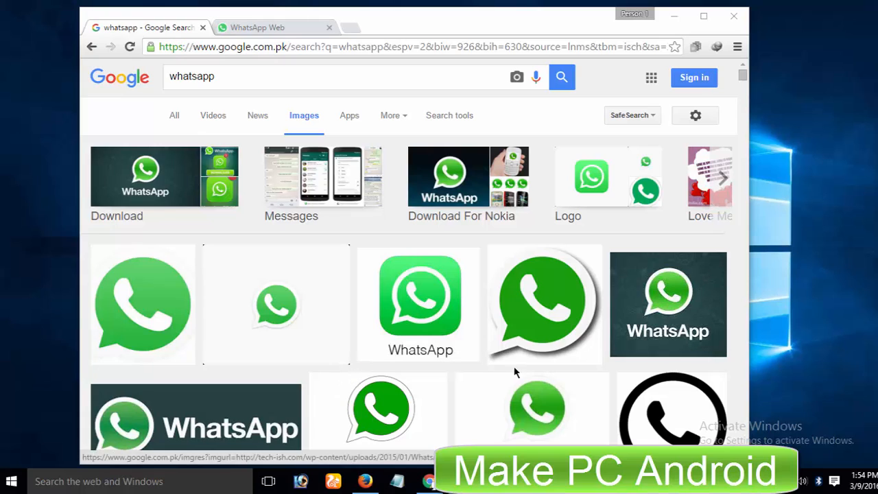
Step: Scroll through the whatsapp image search results and back up
scroll("down", 3)
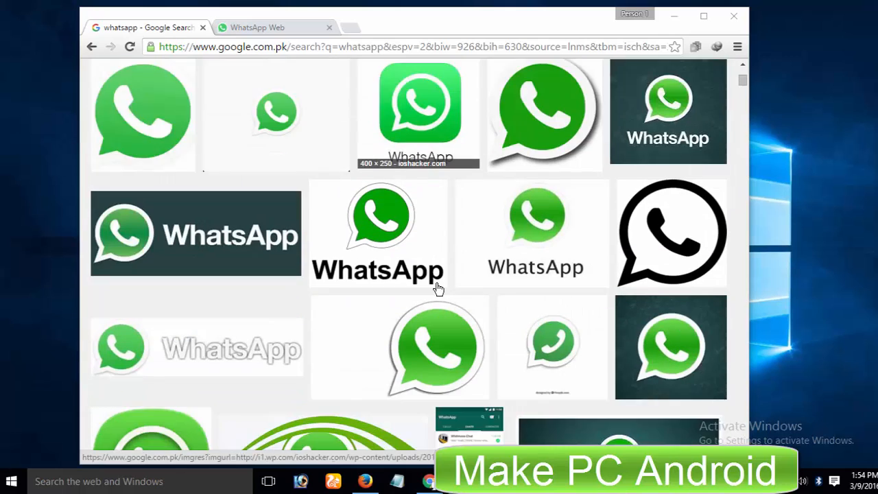
scroll("down", 3)
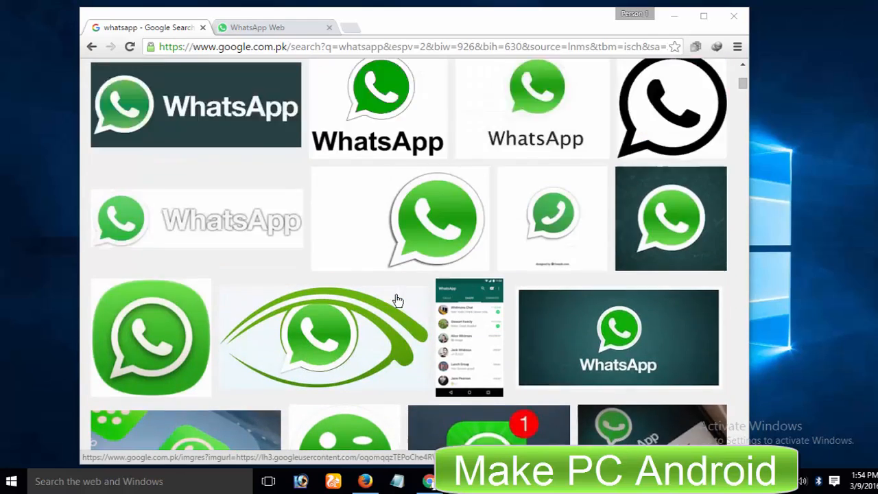
scroll("down", 3)
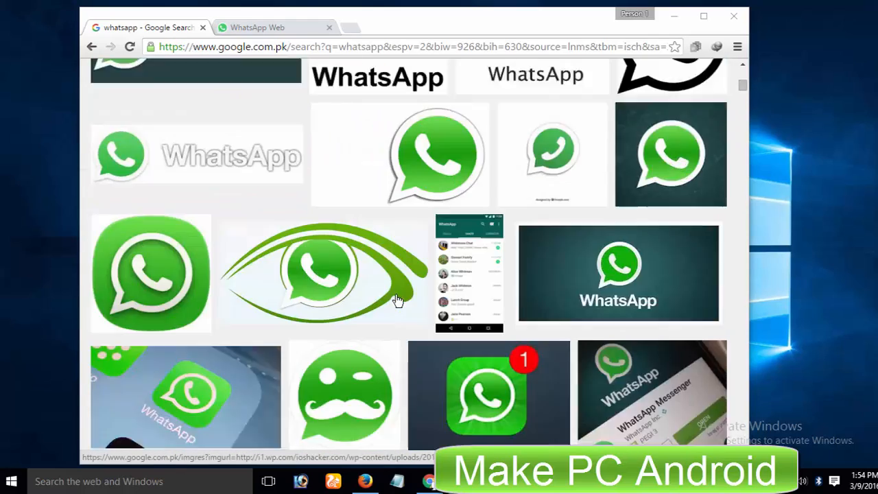
scroll("down", 3)
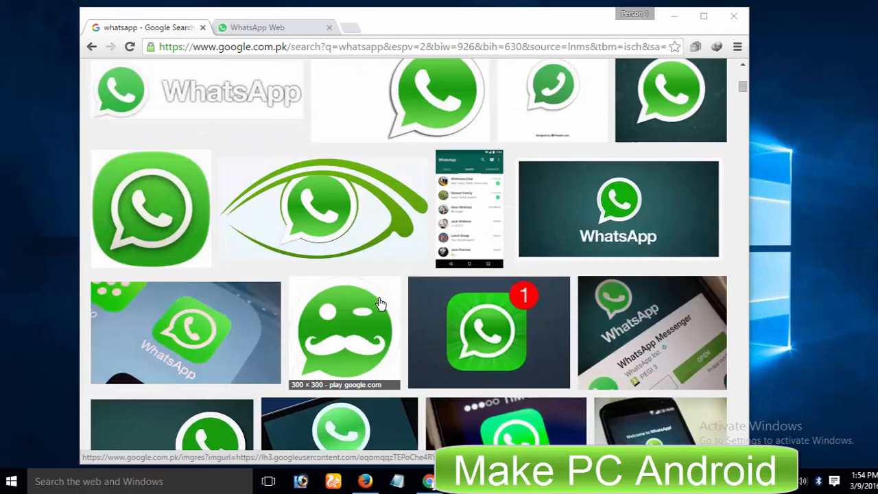
scroll("down", 3)
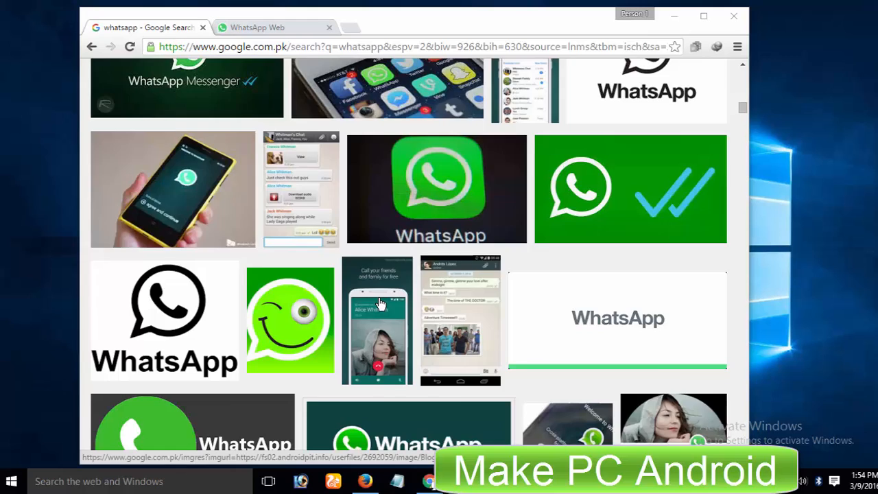
scroll("up", 3)
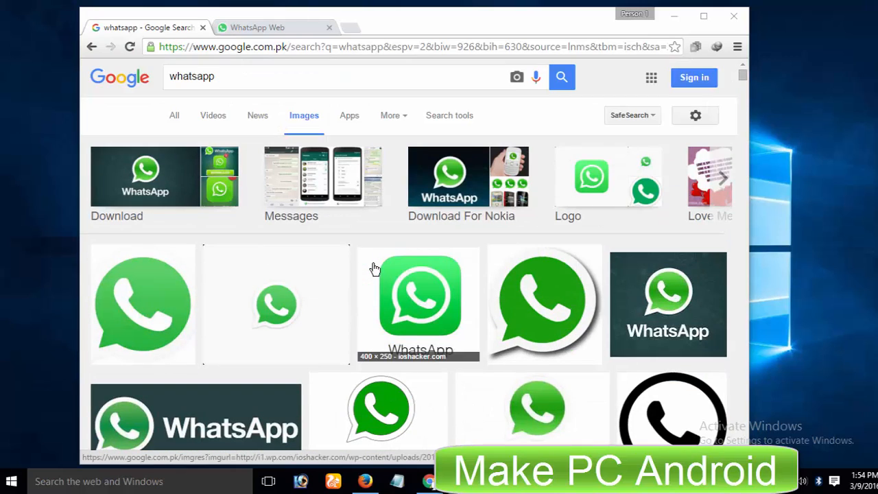
mouse_move(693, 303)
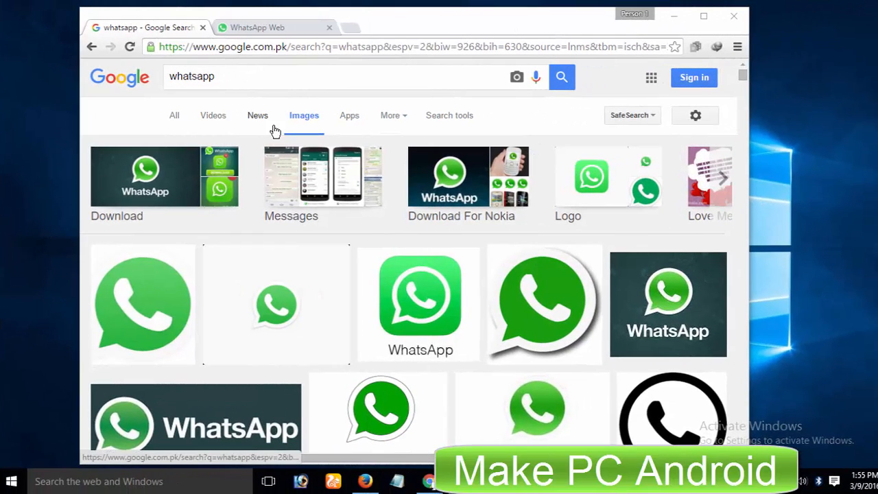
Step: Browse the All, Videos and News result categories for whatsapp, returning to Images
left_click(174, 115)
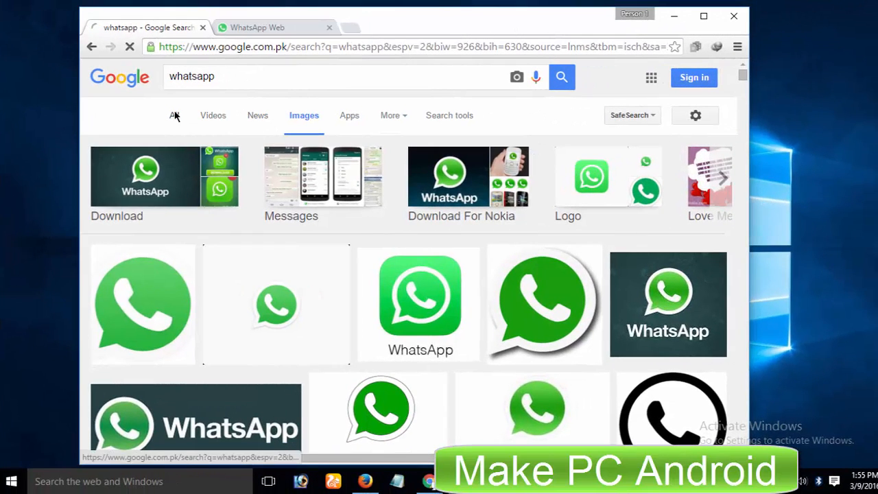
left_click(175, 115)
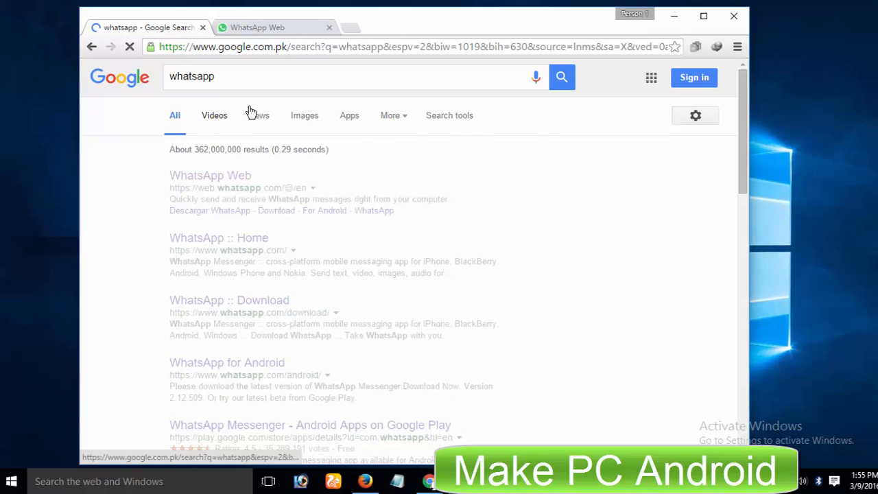
left_click(214, 115)
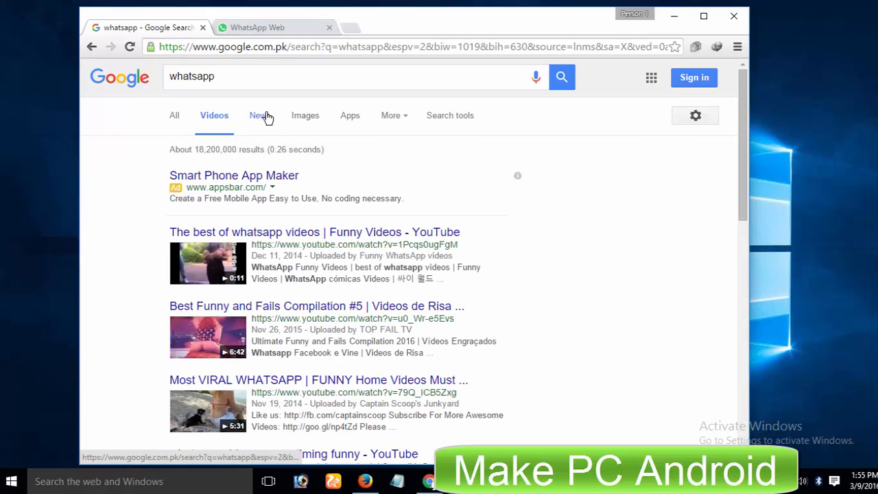
left_click(258, 115)
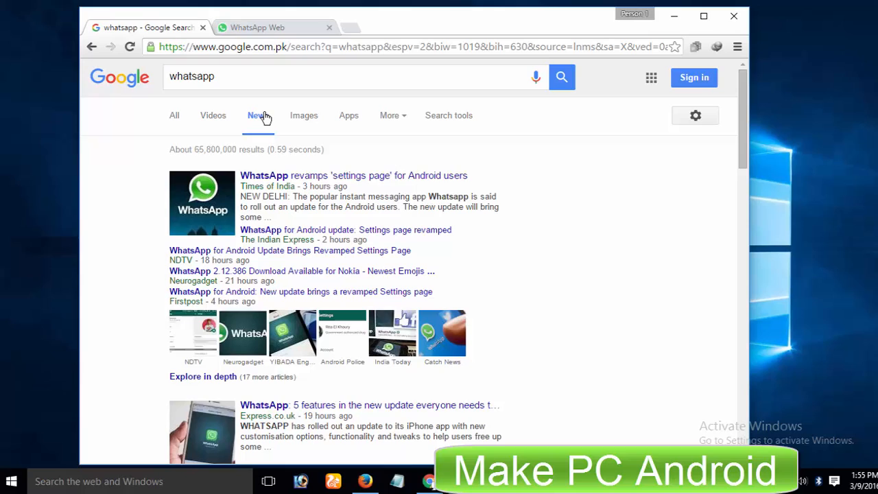
mouse_move(258, 115)
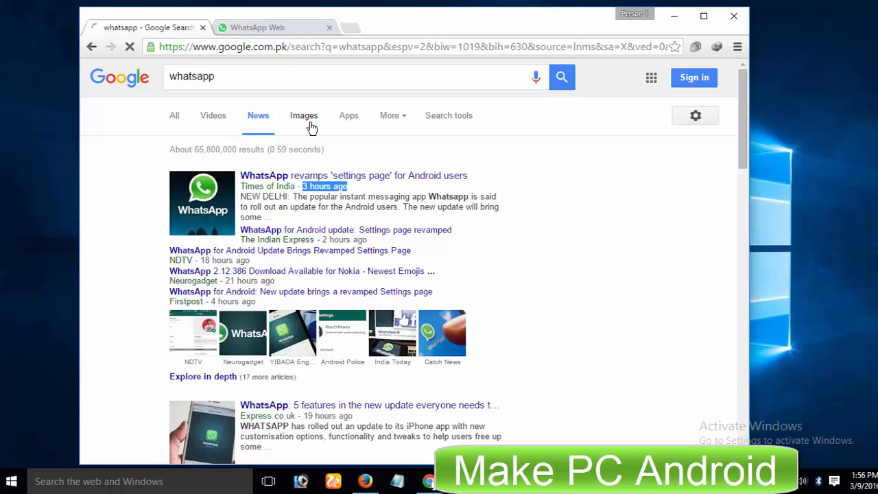
left_click(304, 116)
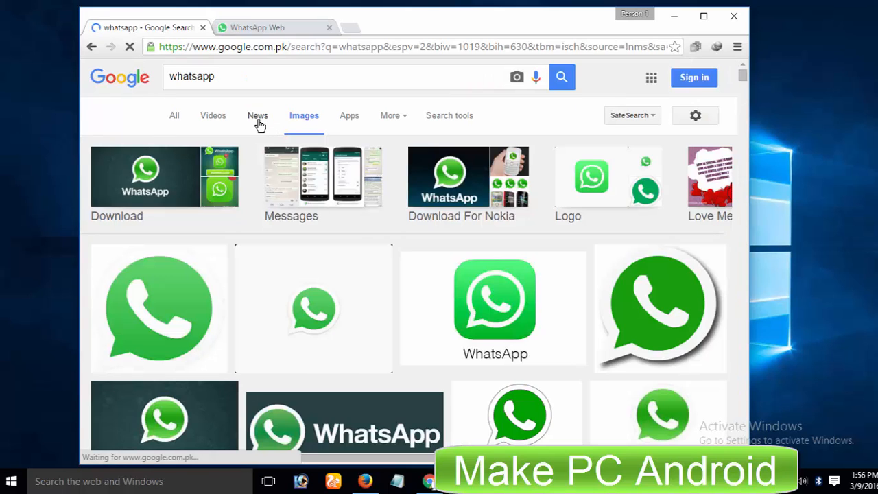
mouse_move(592, 310)
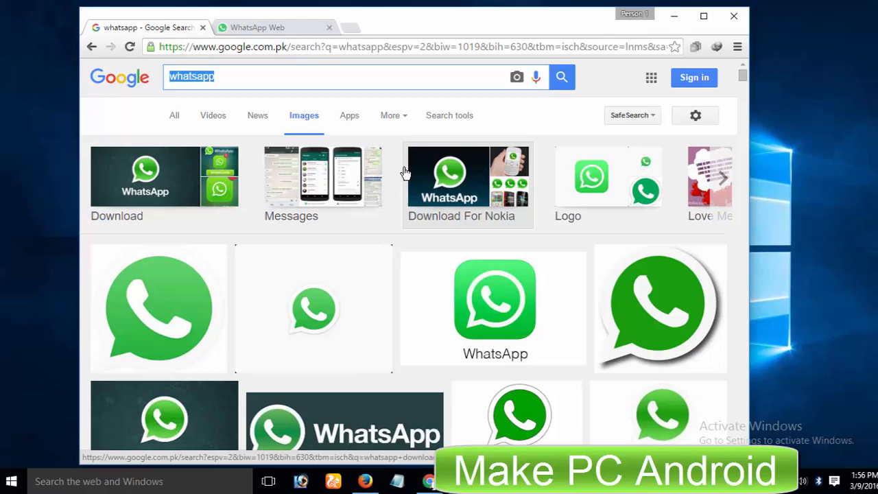
mouse_move(482, 264)
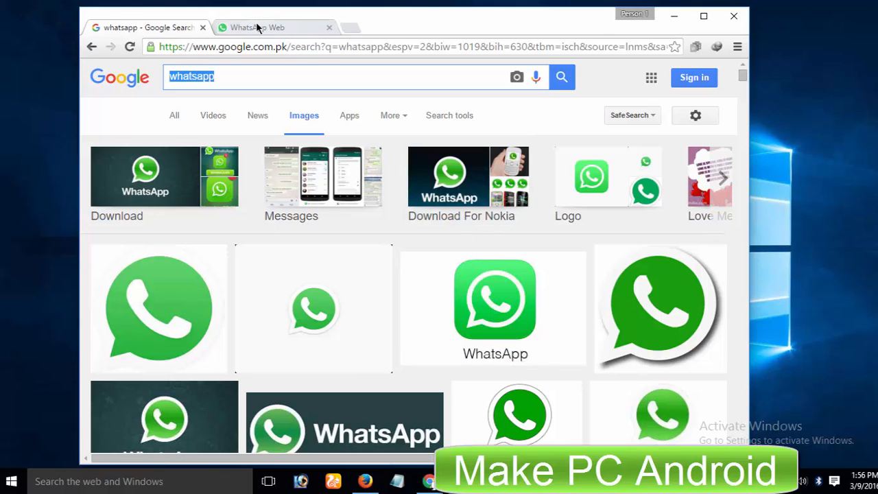
Step: Switch to the WhatsApp Web page and scroll down its signed-in chat list
left_click(267, 27)
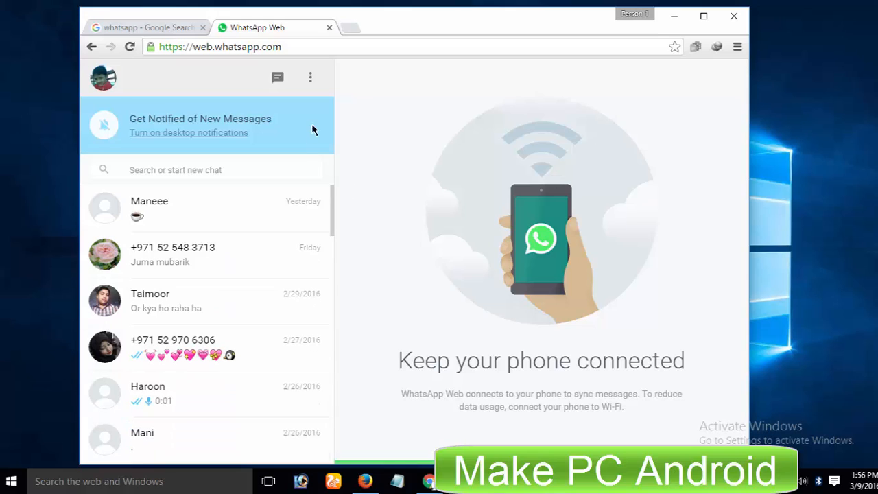
mouse_move(423, 220)
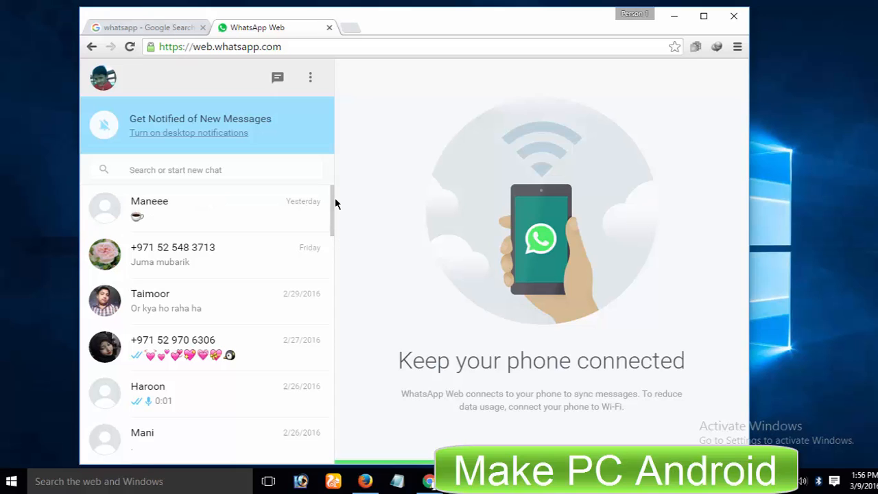
scroll("down", 3)
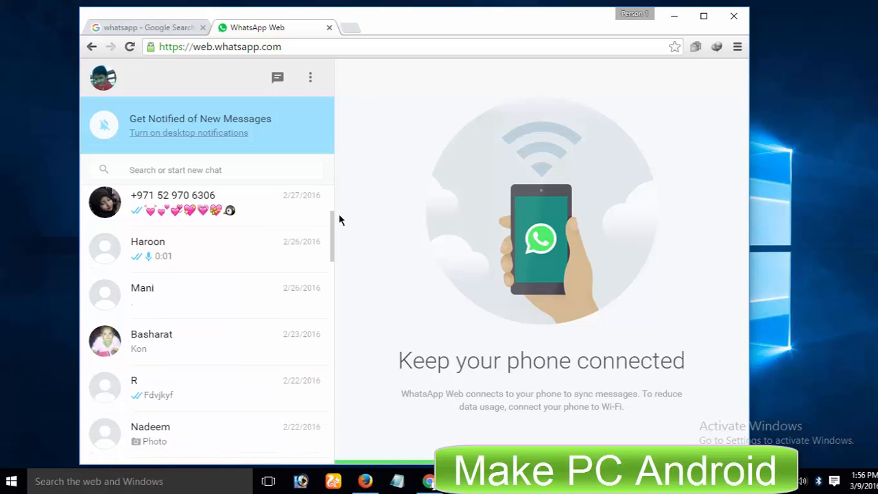
scroll("down", 3)
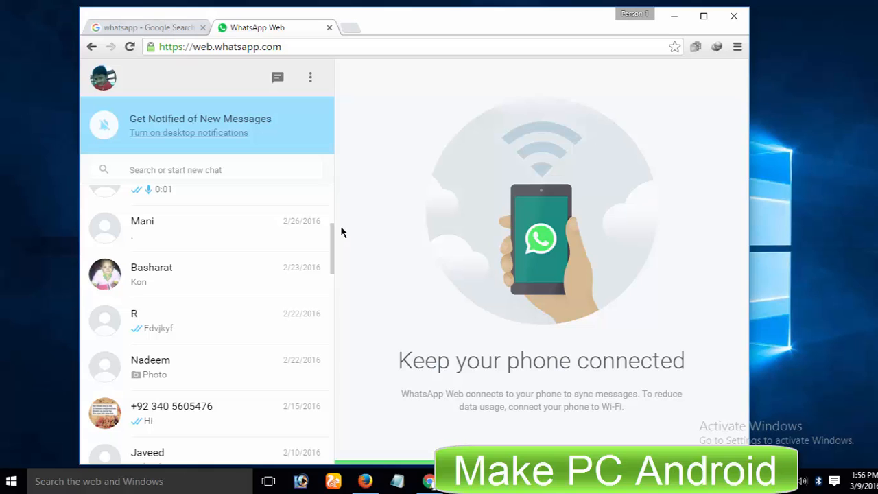
scroll("down", 3)
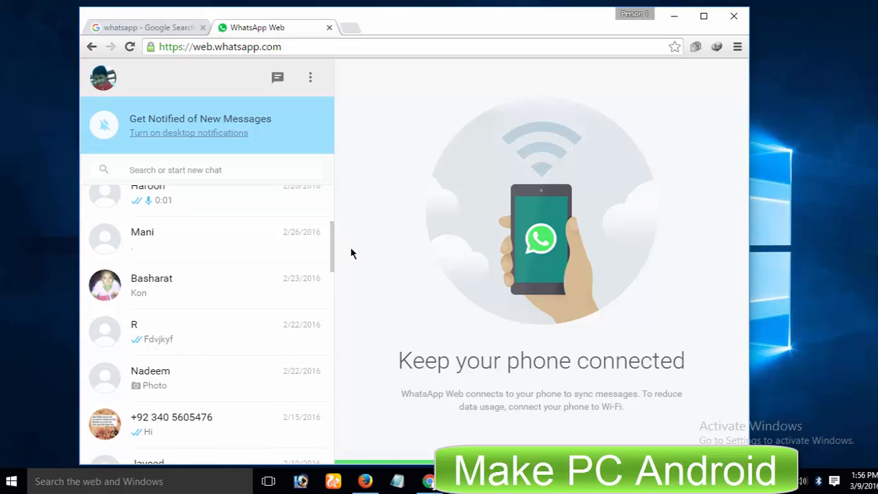
scroll("down", 3)
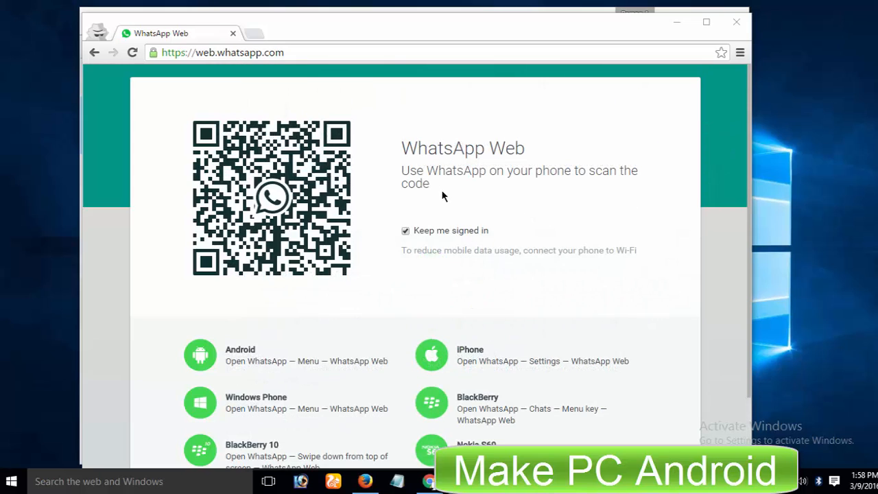
mouse_move(524, 149)
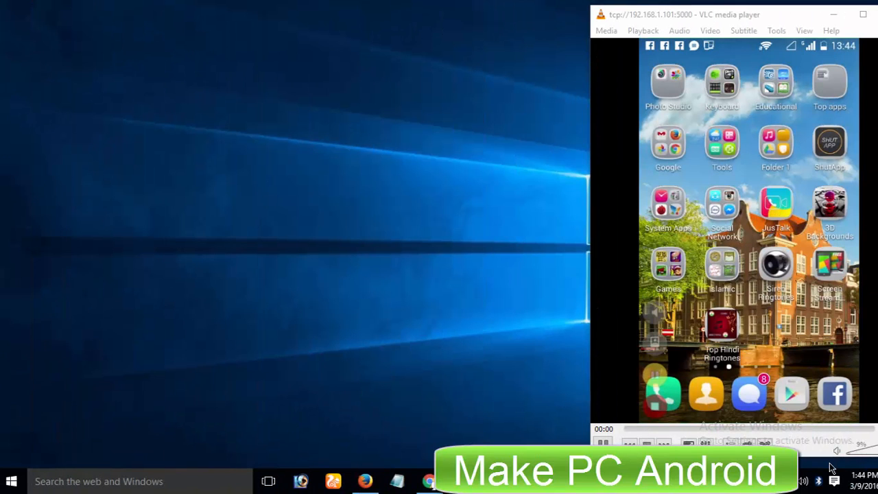
Step: On the mirrored phone, launch WhatsApp and choose WhatsApp Web from its options menu
left_click(721, 208)
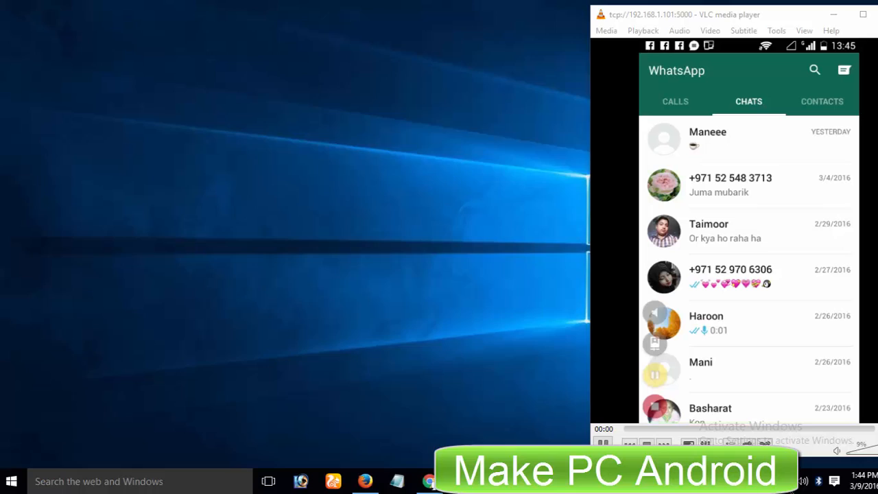
left_click(429, 480)
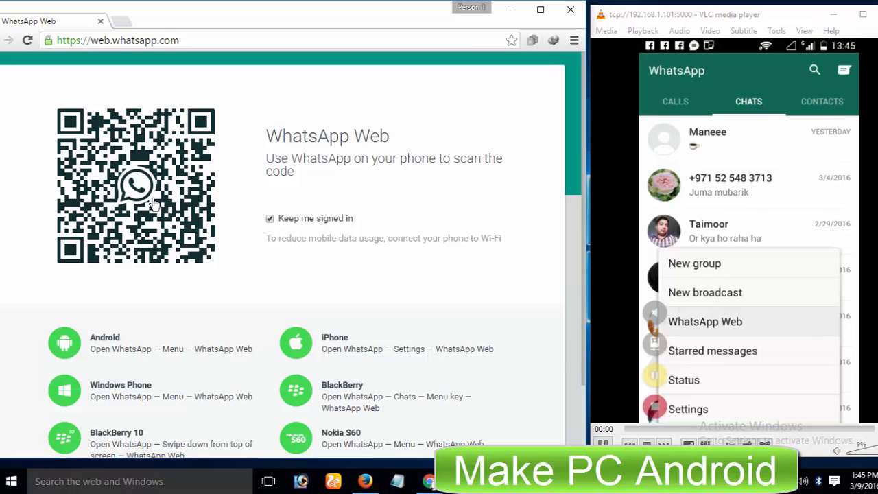
left_click(705, 320)
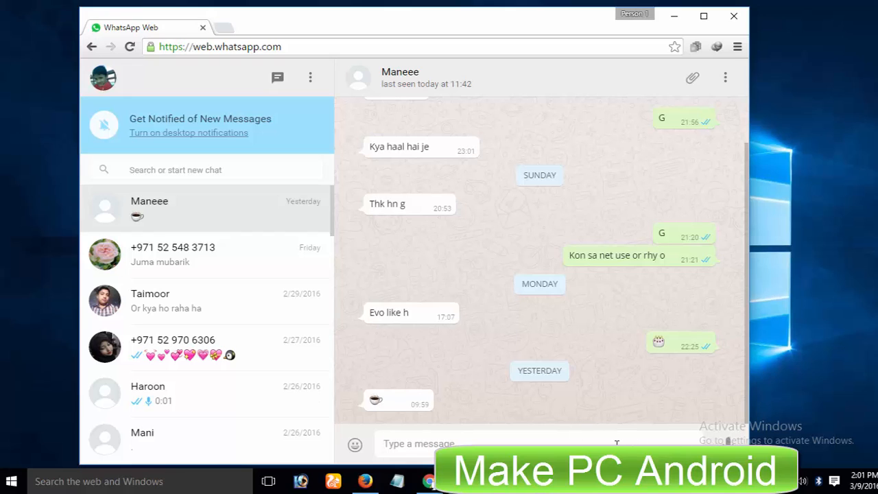
Step: Send 'hi' to Maneee, then bring up the attach and chat options menus
type("hi")
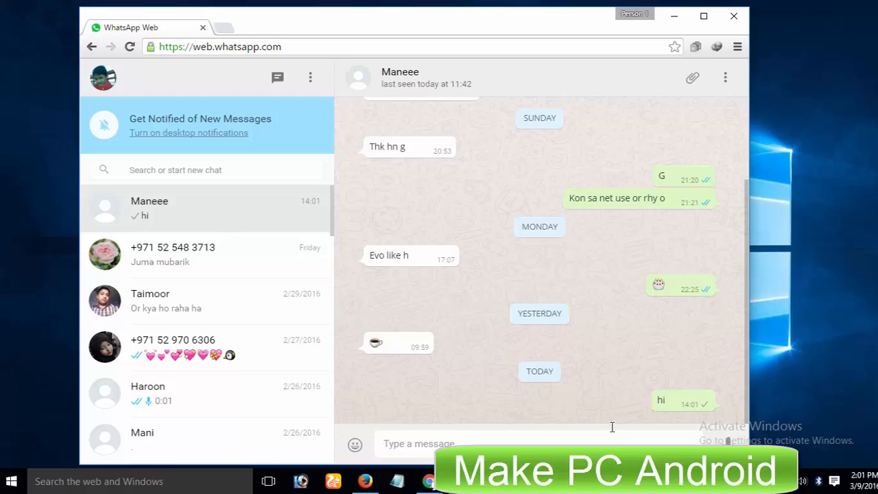
left_click(725, 77)
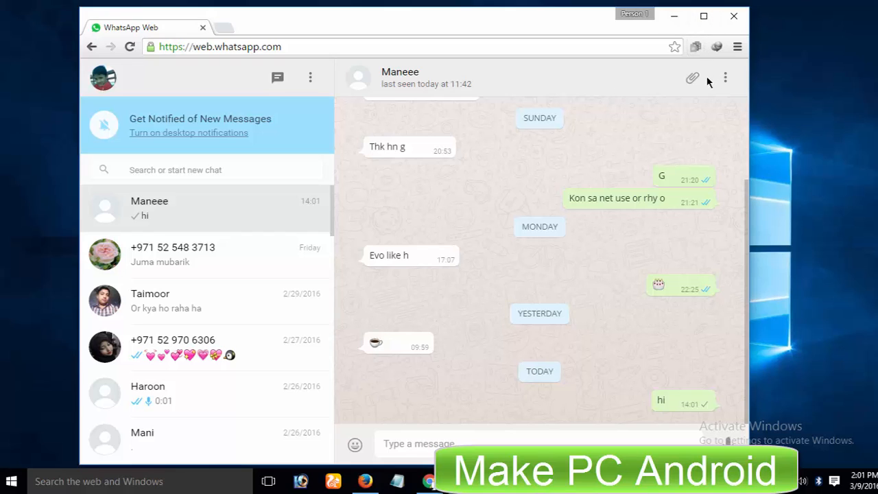
left_click(691, 77)
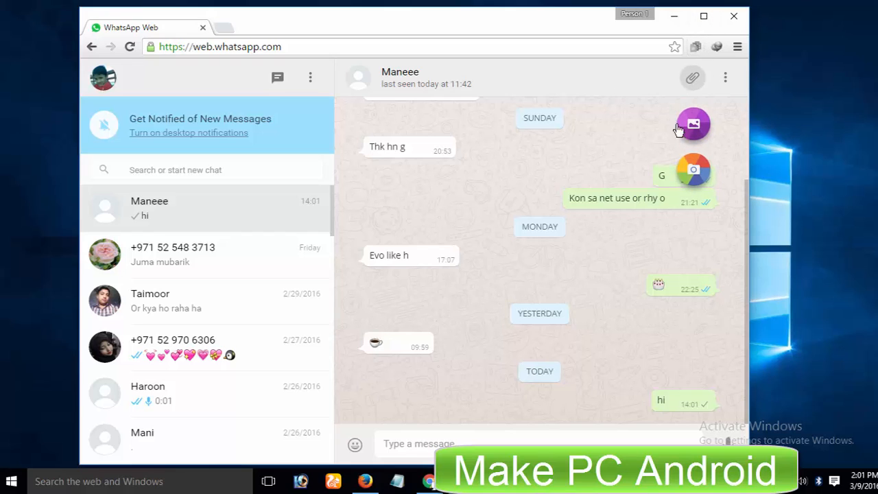
left_click(725, 77)
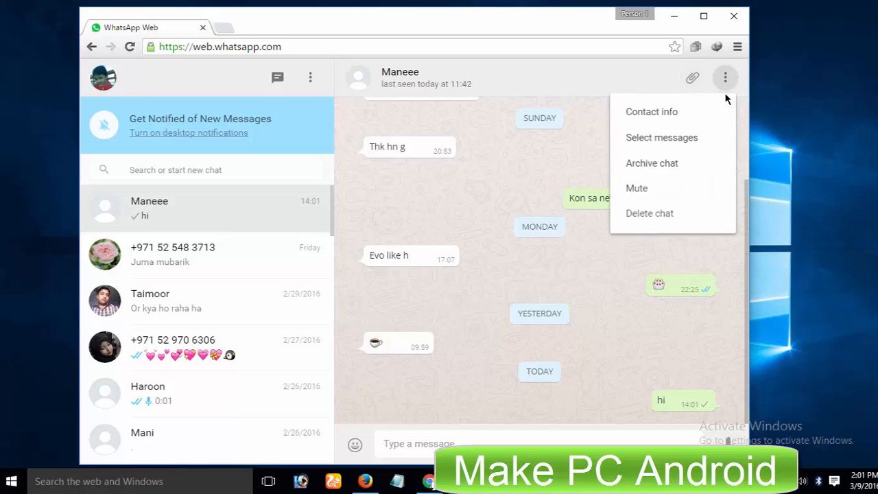